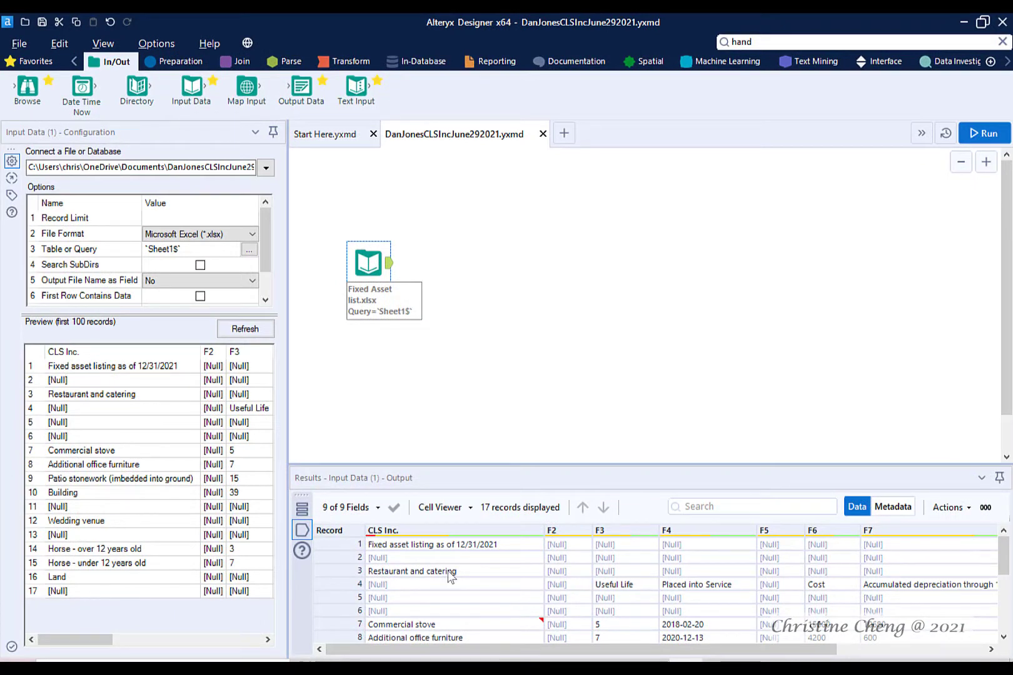
mouse_move(459, 570)
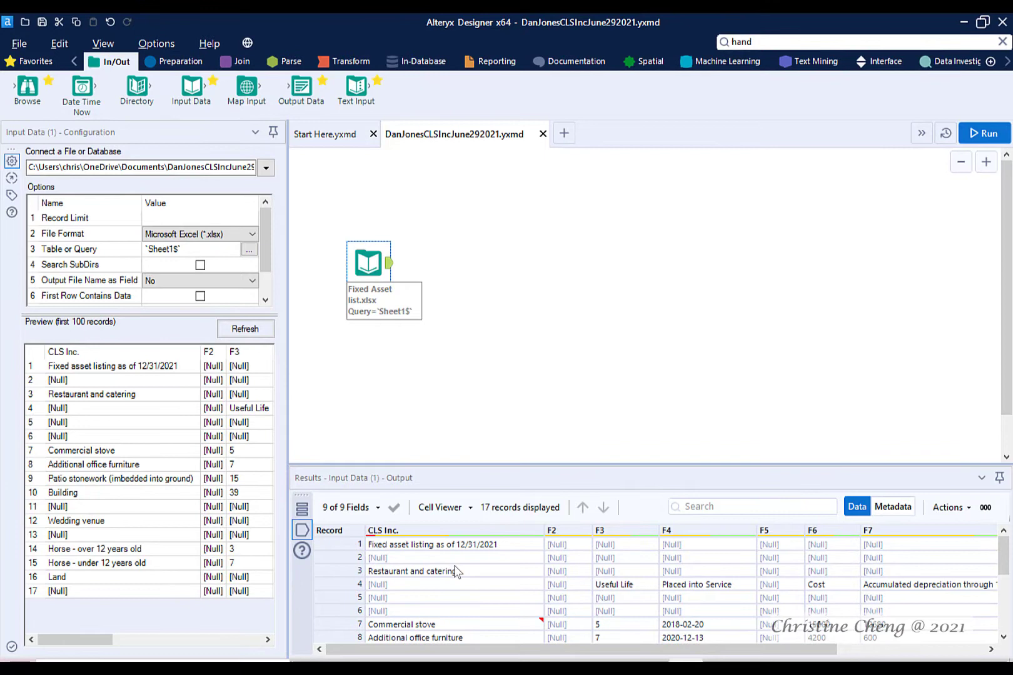
mouse_move(472, 579)
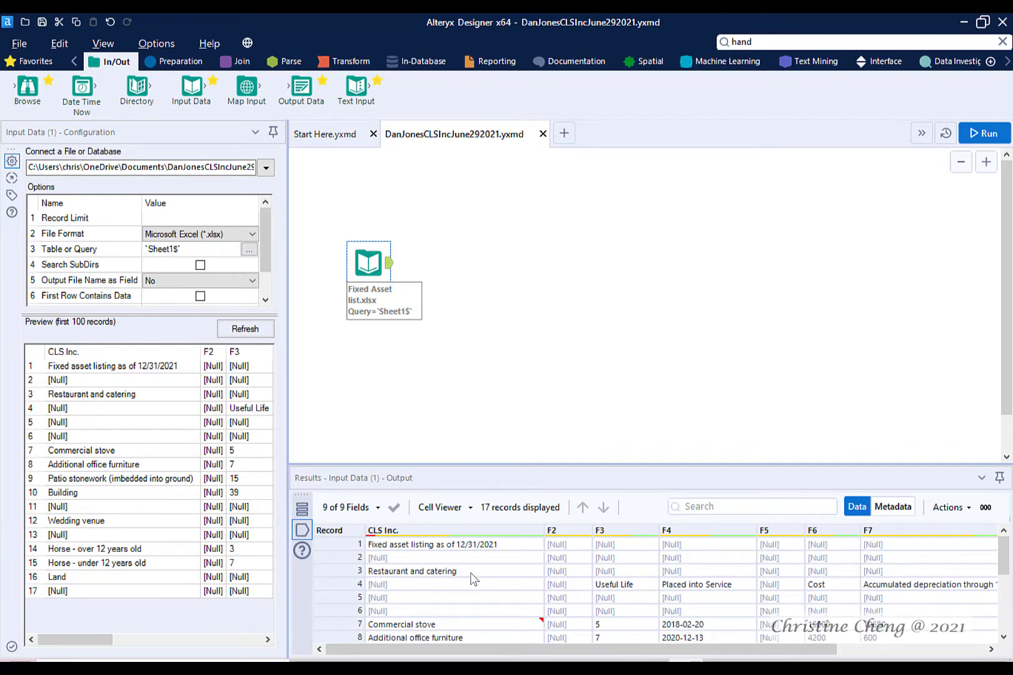
mouse_move(475, 583)
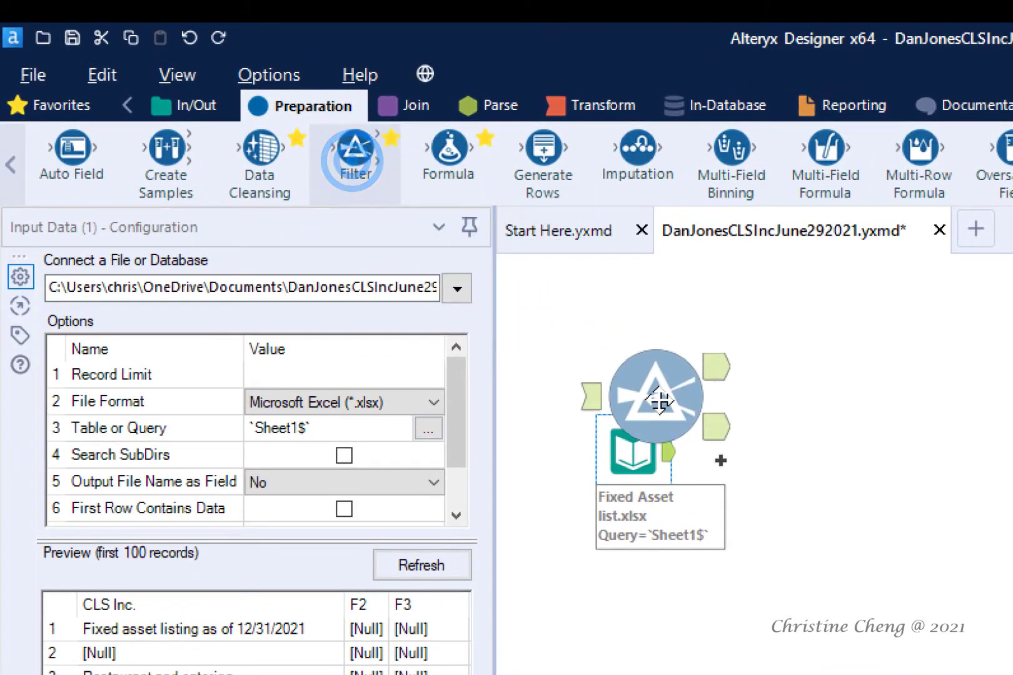
Drop a Filter tool beside the Fixed Asset input so it auto-connects, and select it
left_click_drag(654, 395, 768, 443)
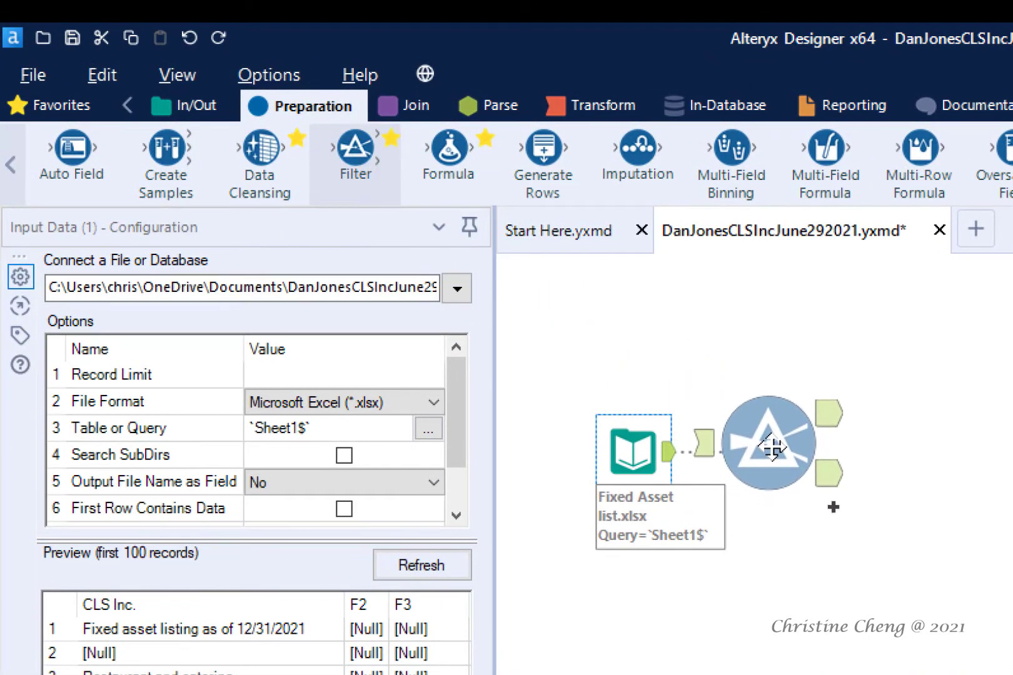
left_click(766, 454)
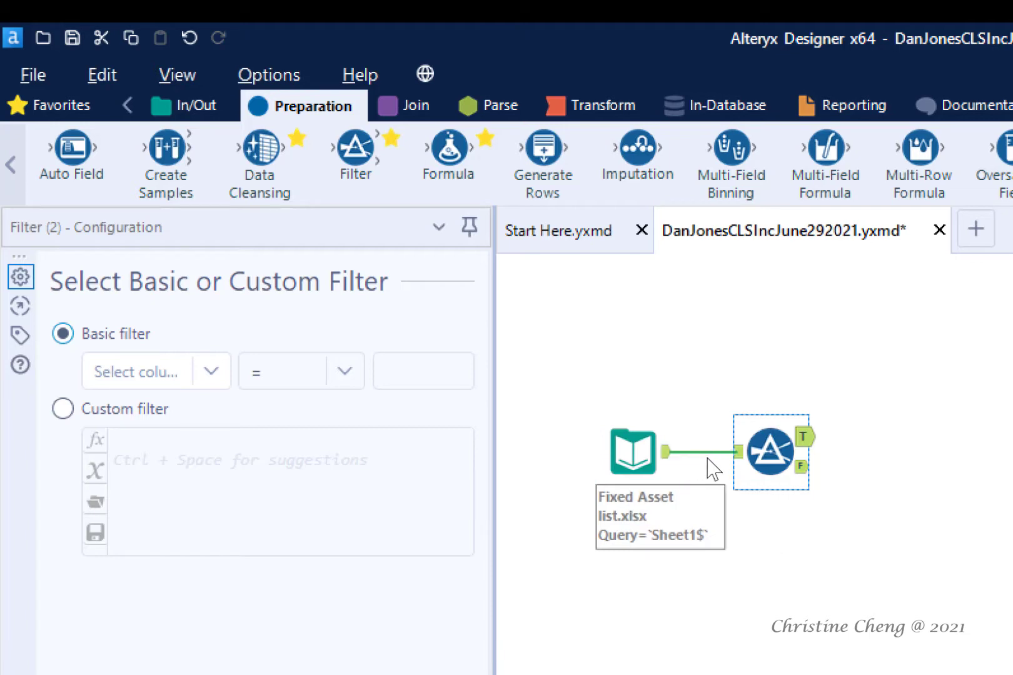
mouse_move(740, 468)
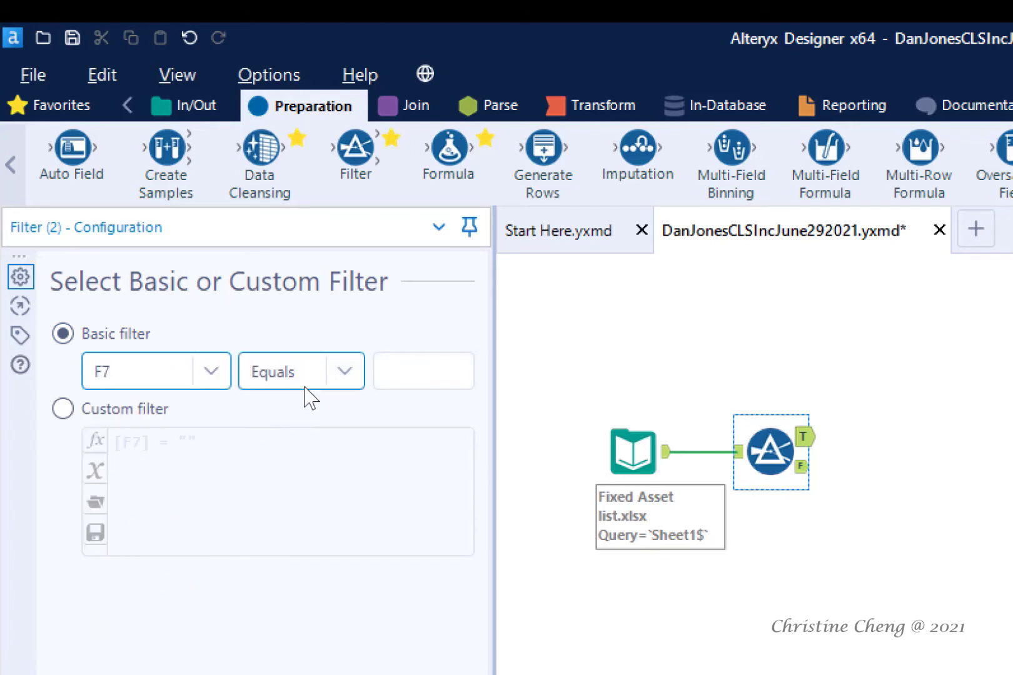
mouse_move(322, 378)
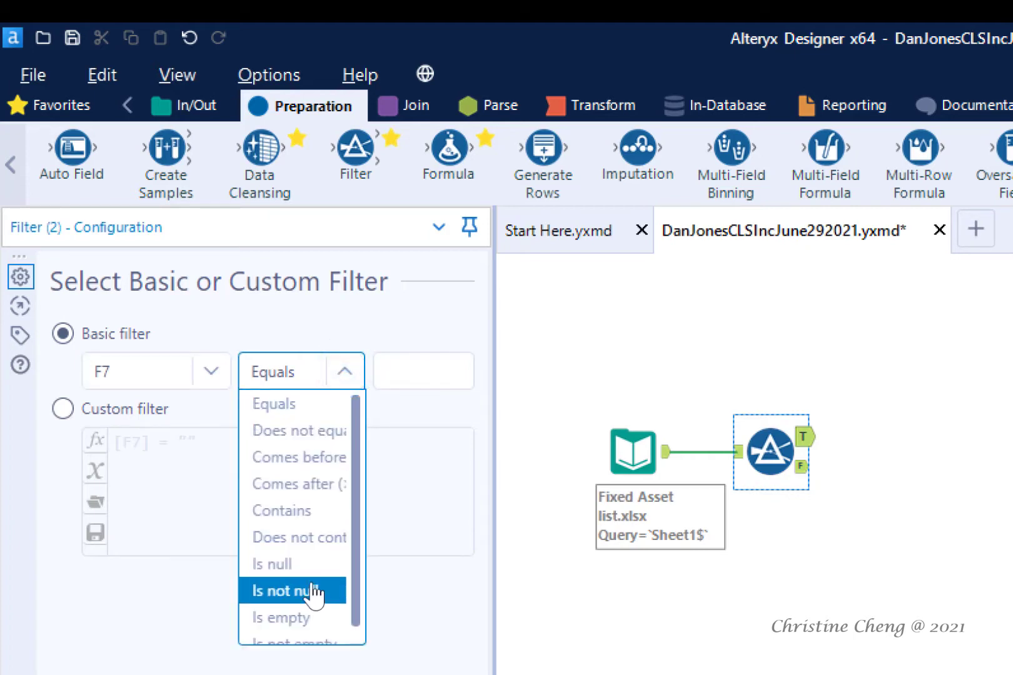
Set the basic filter condition to F7 'Is not null'
left_click(283, 590)
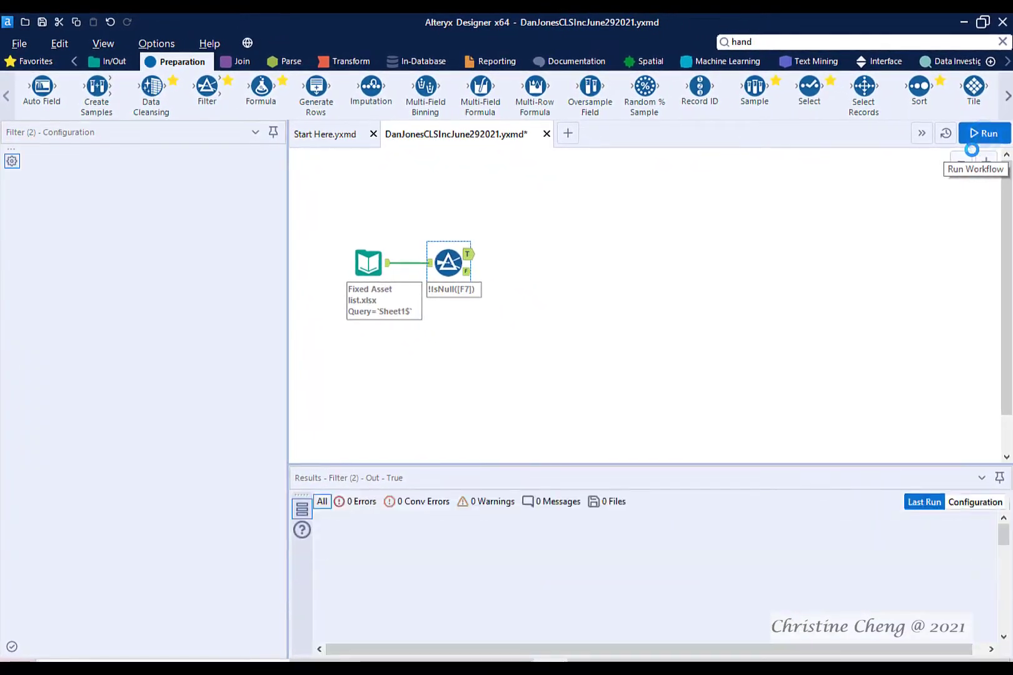
Run the workflow and dismiss the 'Finished running' message
left_click(983, 133)
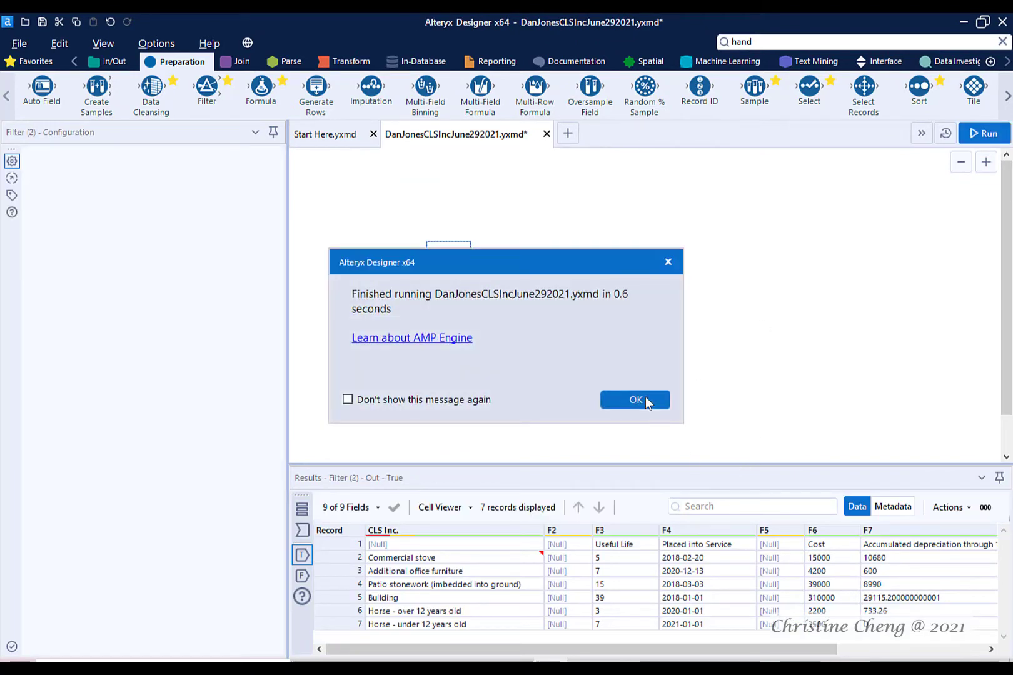
left_click(635, 399)
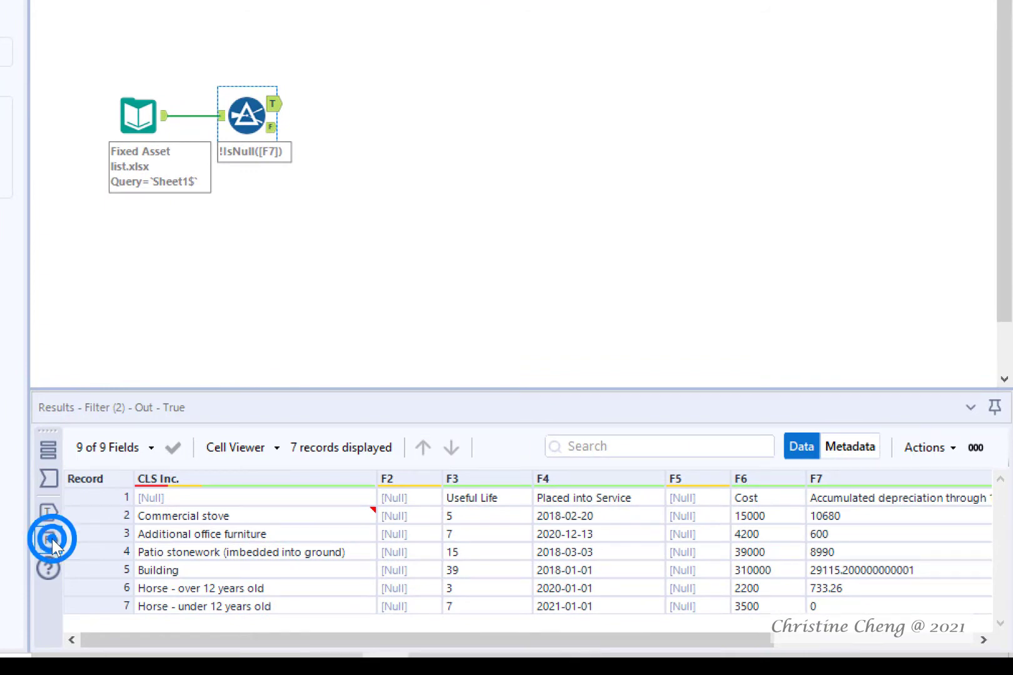
View the False output and scroll through its 10 empty-F7 records
left_click(48, 540)
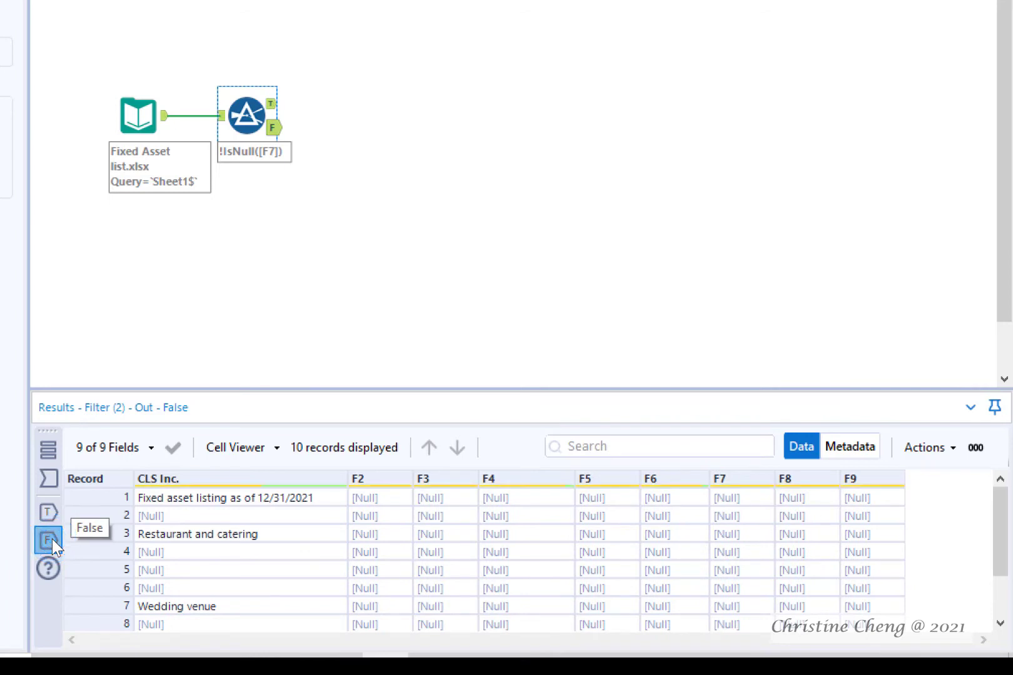
mouse_move(299, 553)
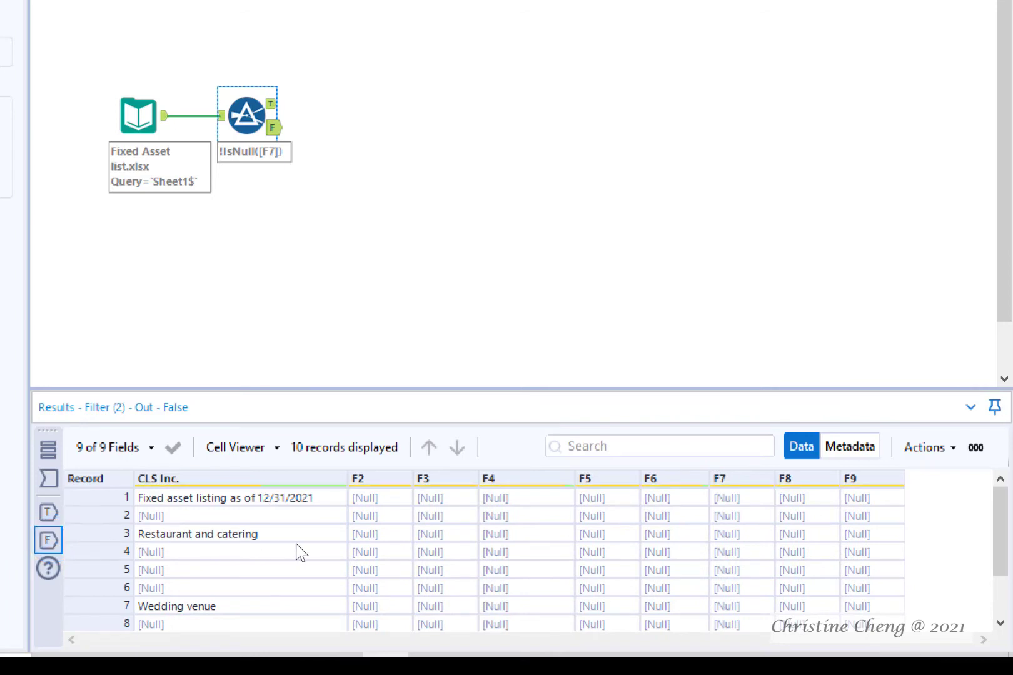
mouse_move(337, 553)
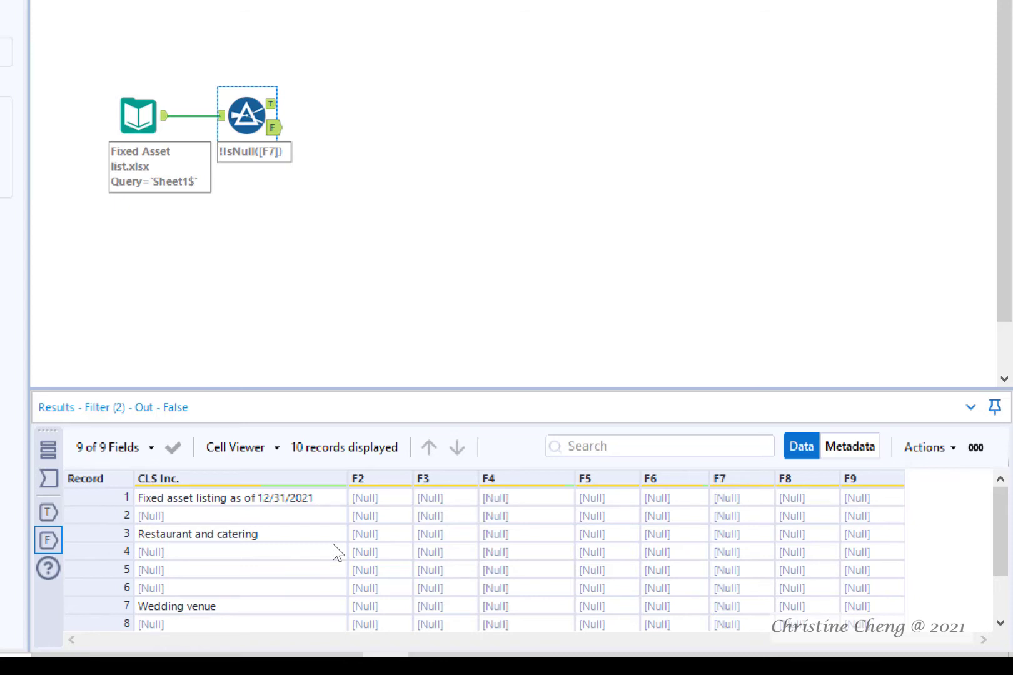
mouse_move(999, 518)
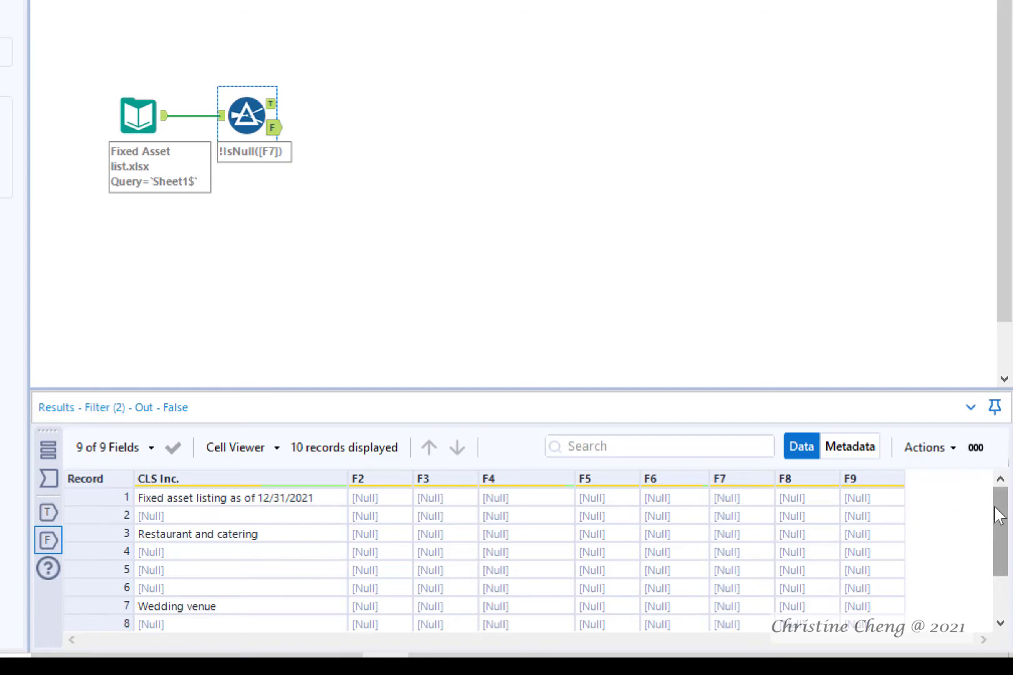
scroll("down", 3)
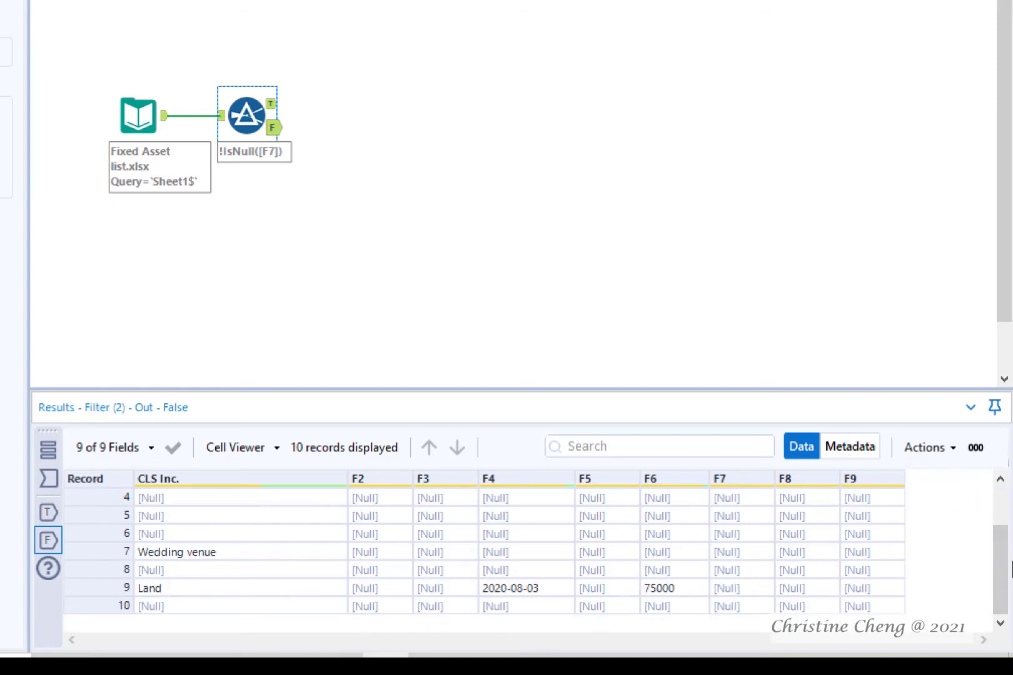
mouse_move(819, 566)
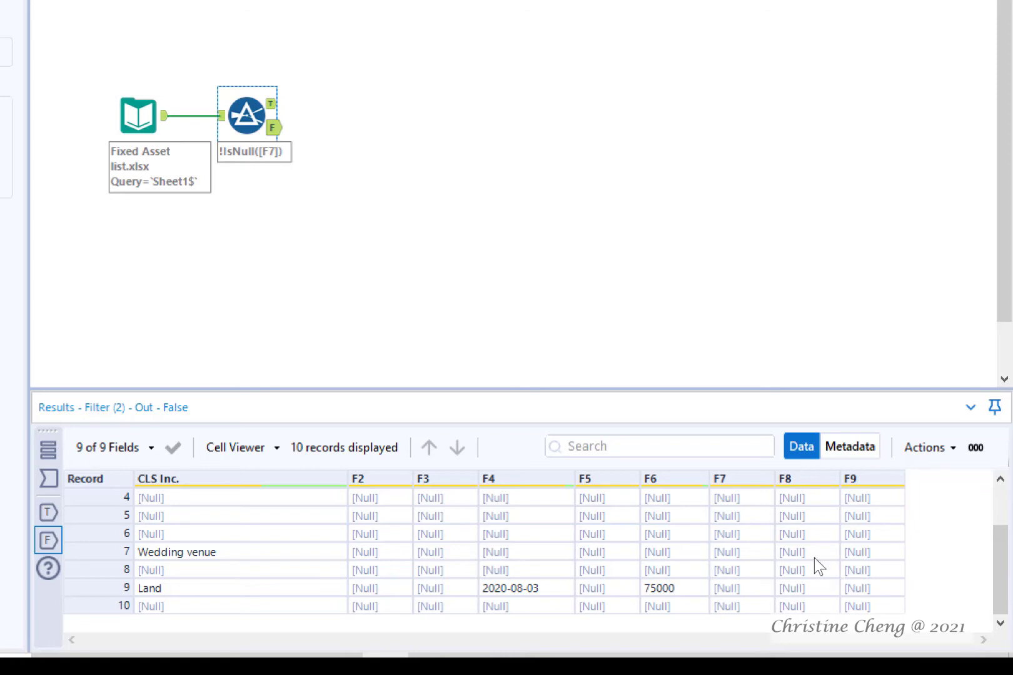
mouse_move(277, 143)
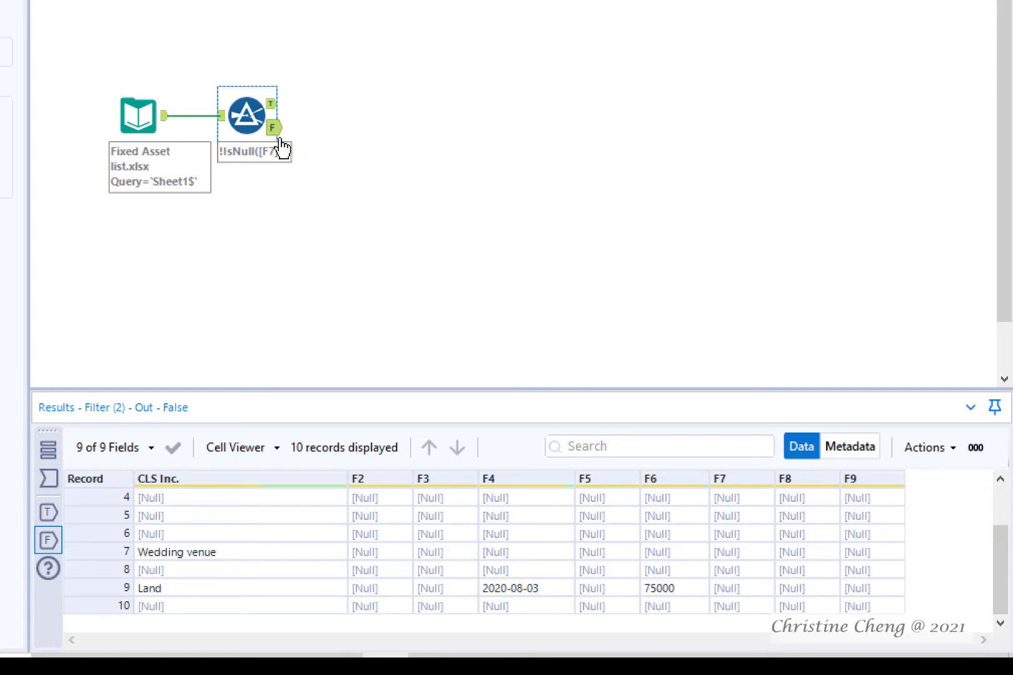
Switch results back to the True anchor to view the 7 kept asset records
left_click(267, 102)
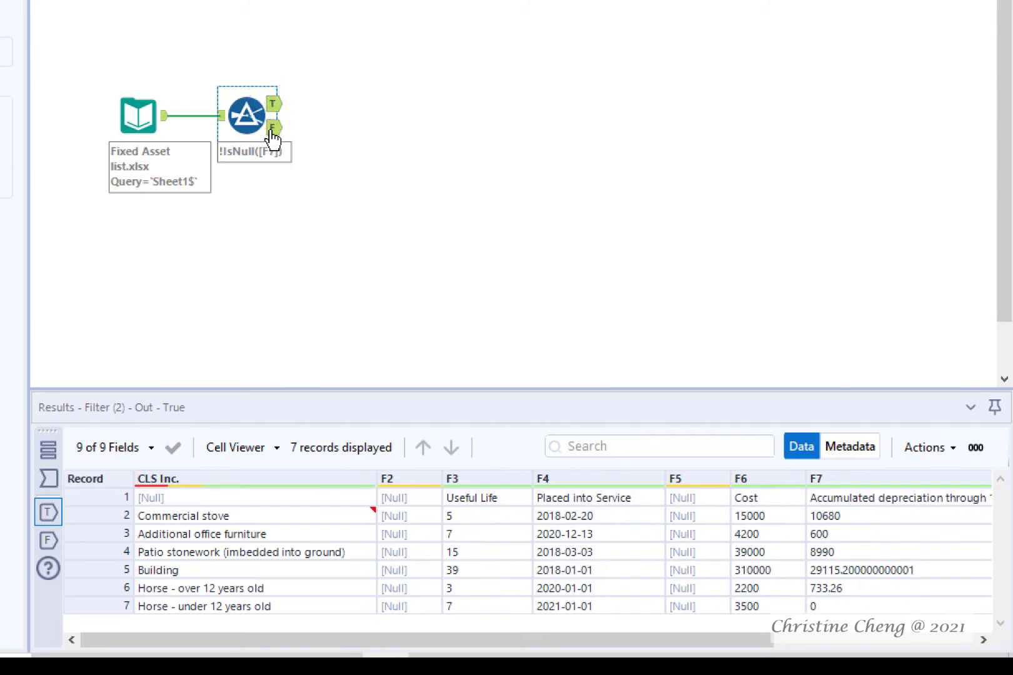
left_click(268, 105)
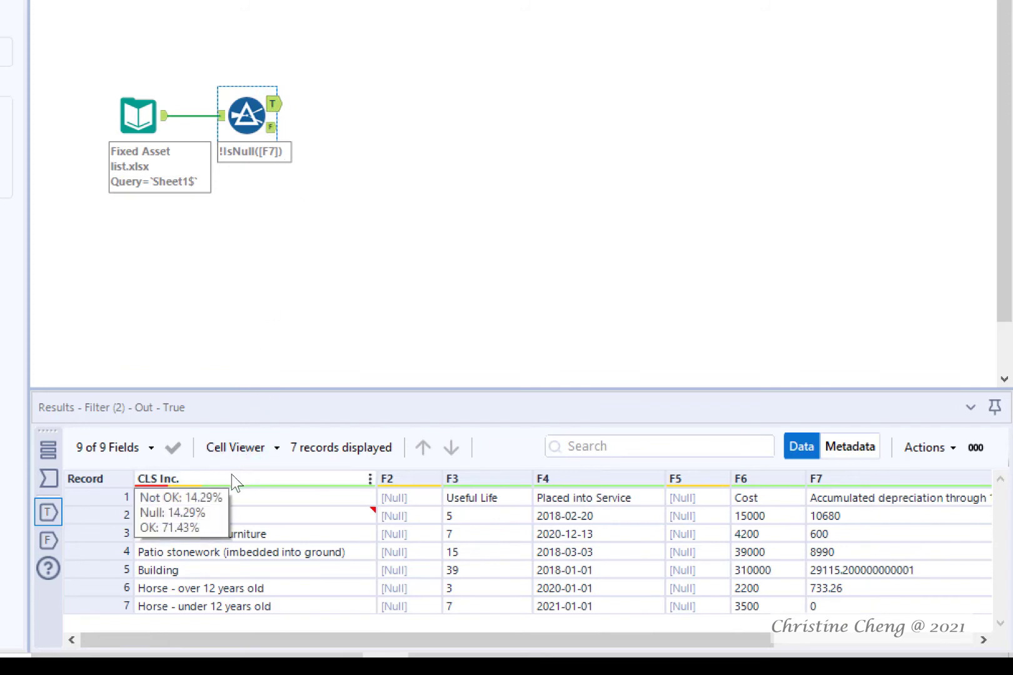
mouse_move(326, 493)
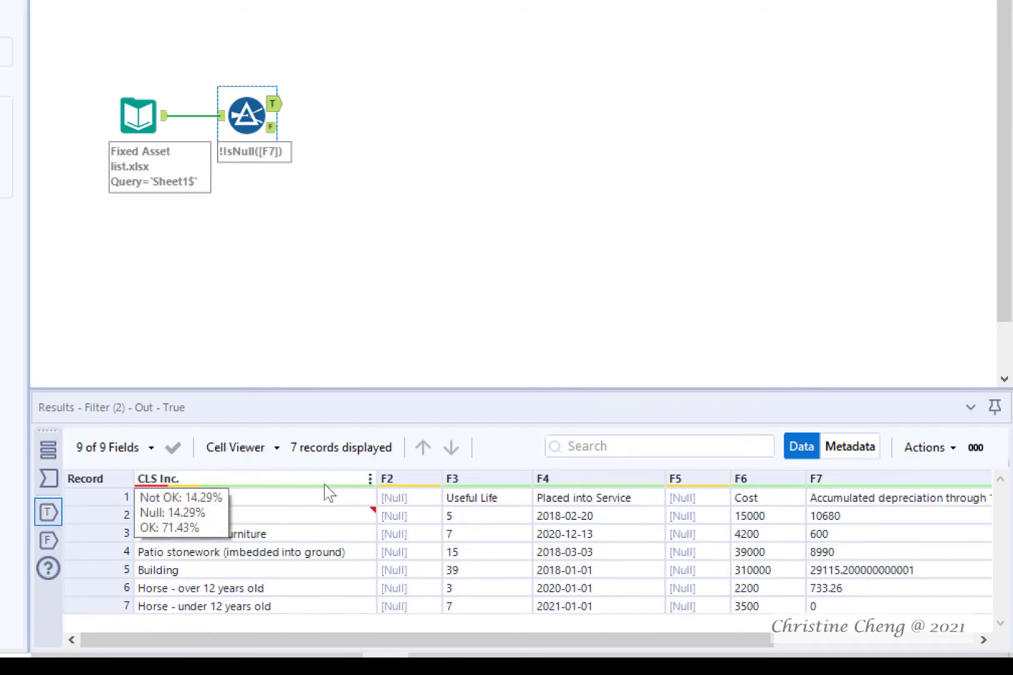
mouse_move(752, 489)
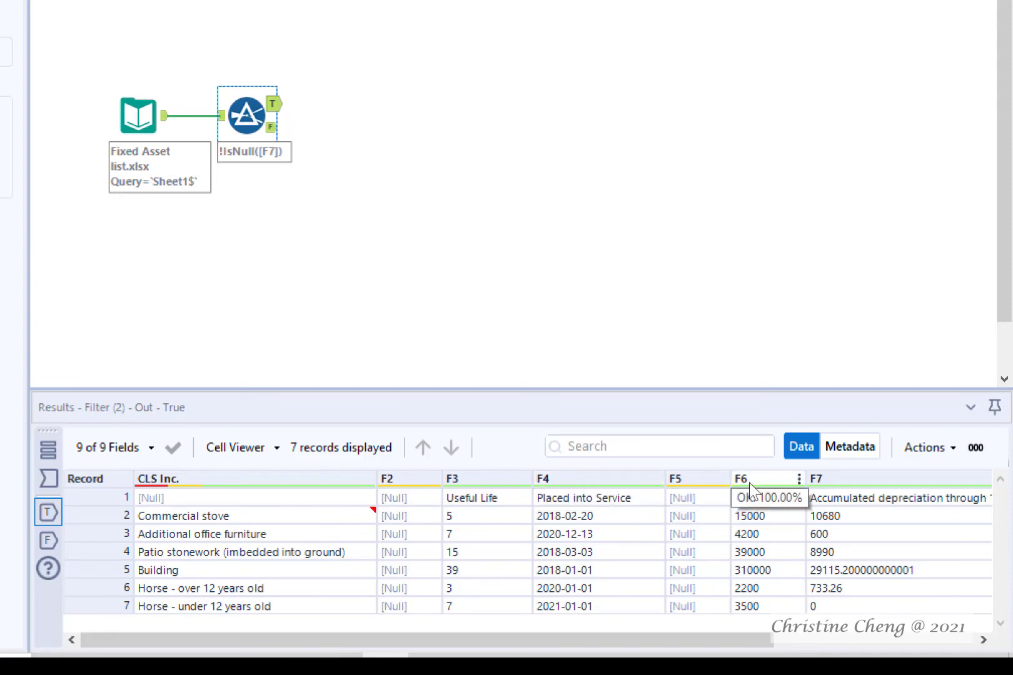